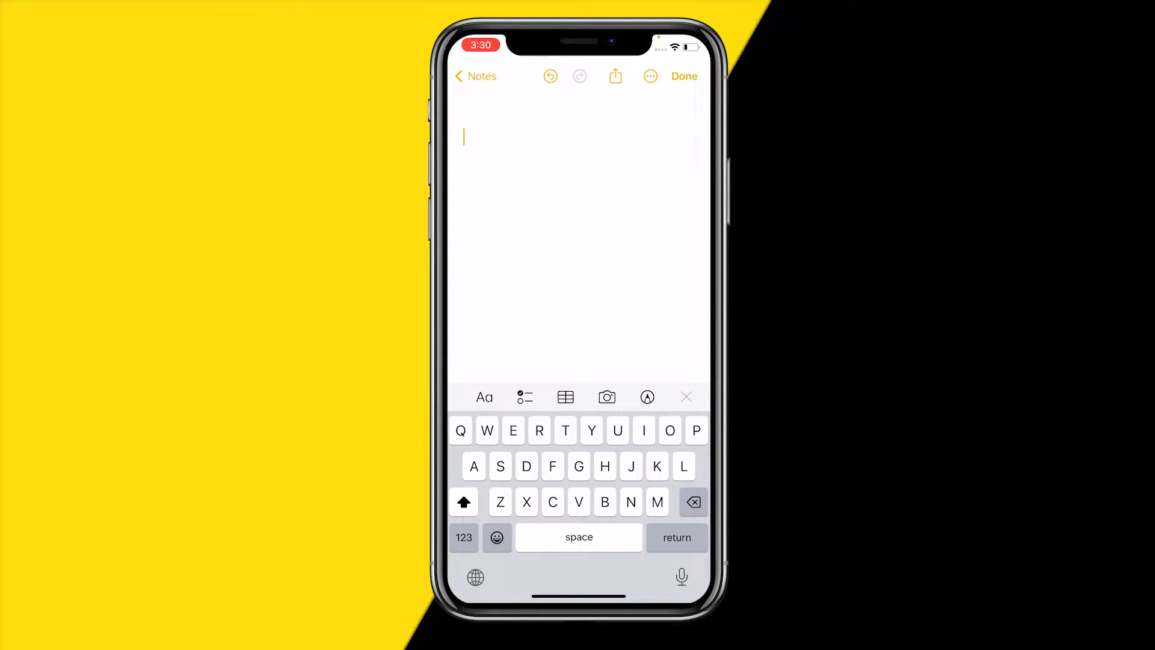
# Type 'Test' in the new note, select the word, and open the Aa Format panel.
pyautogui.write('Test')
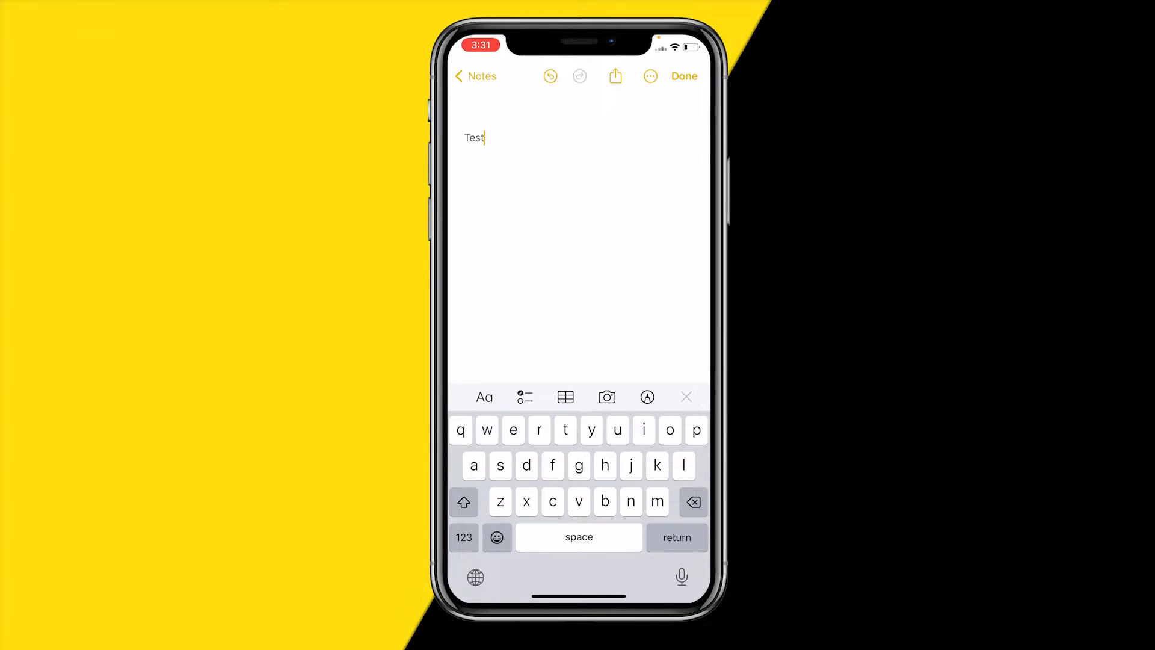
pyautogui.doubleClick(475, 138)
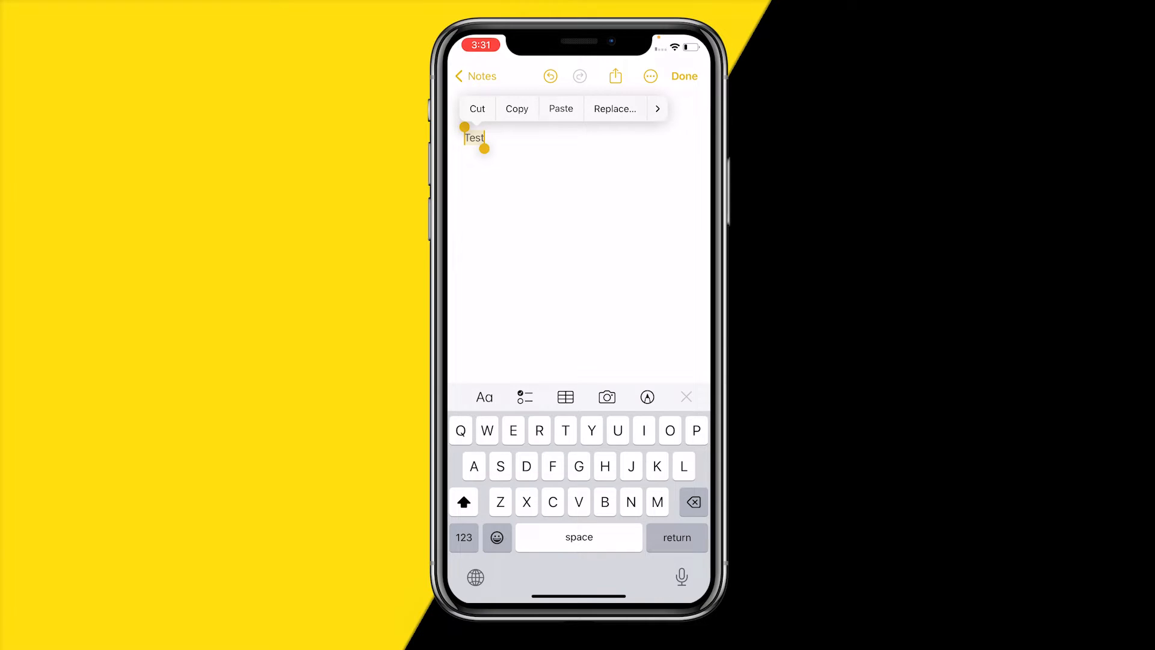
pyautogui.click(483, 397)
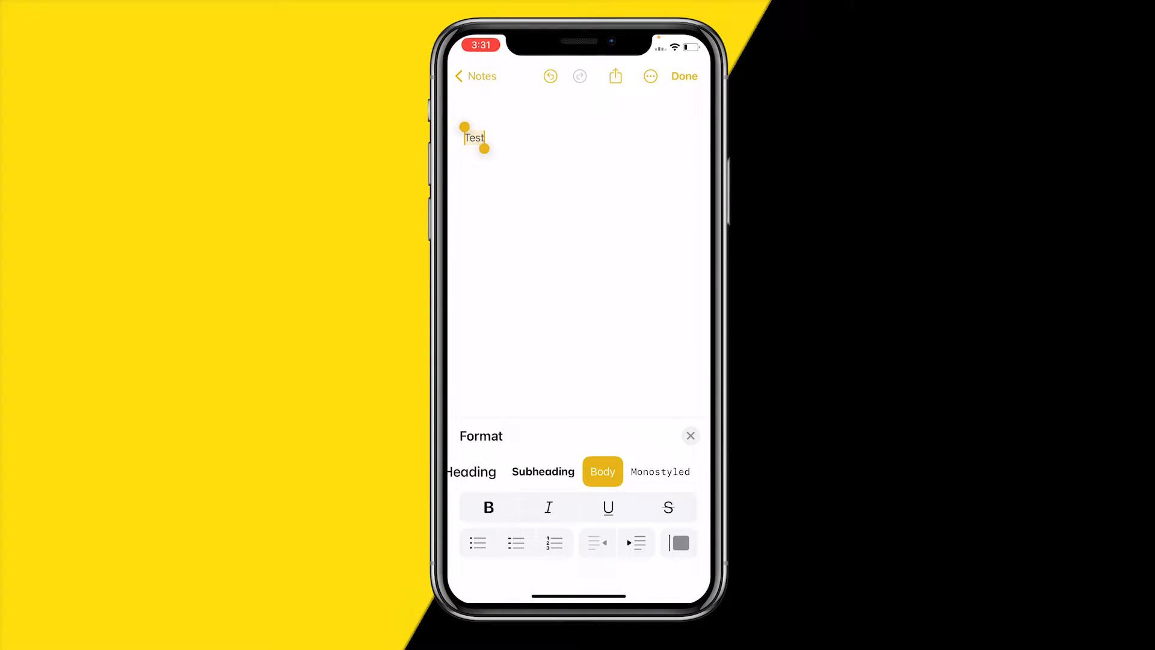
# Apply Title, then Body, then Monostyled to 'Test', toggling bold on and off.
pyautogui.hscroll(-3)
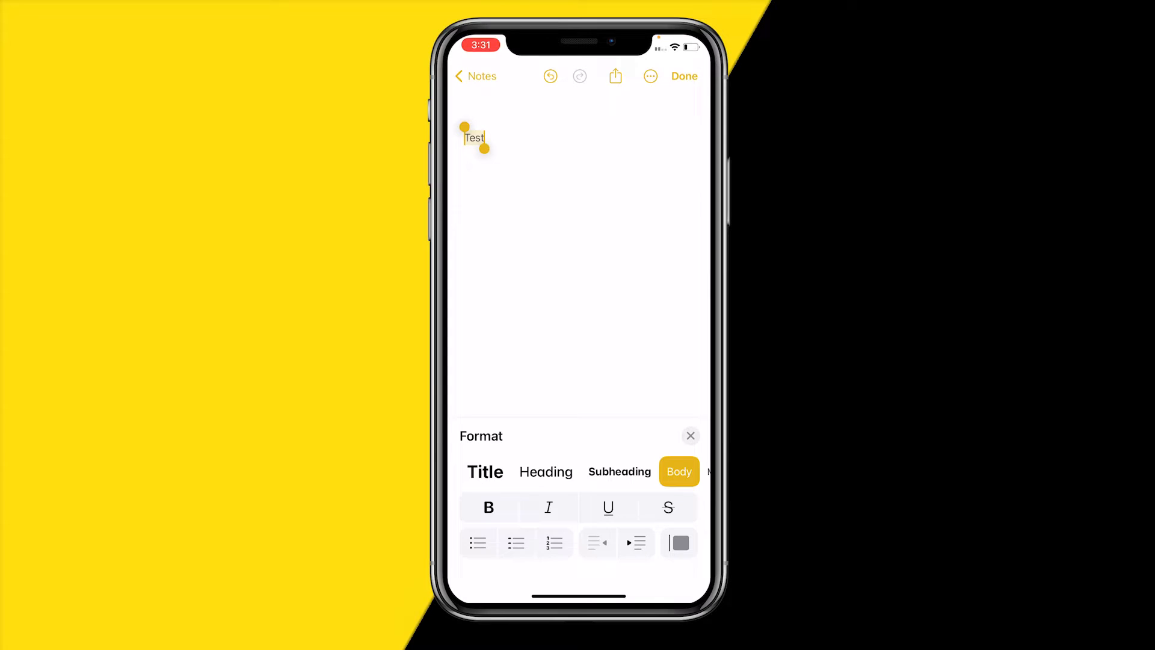
pyautogui.click(484, 472)
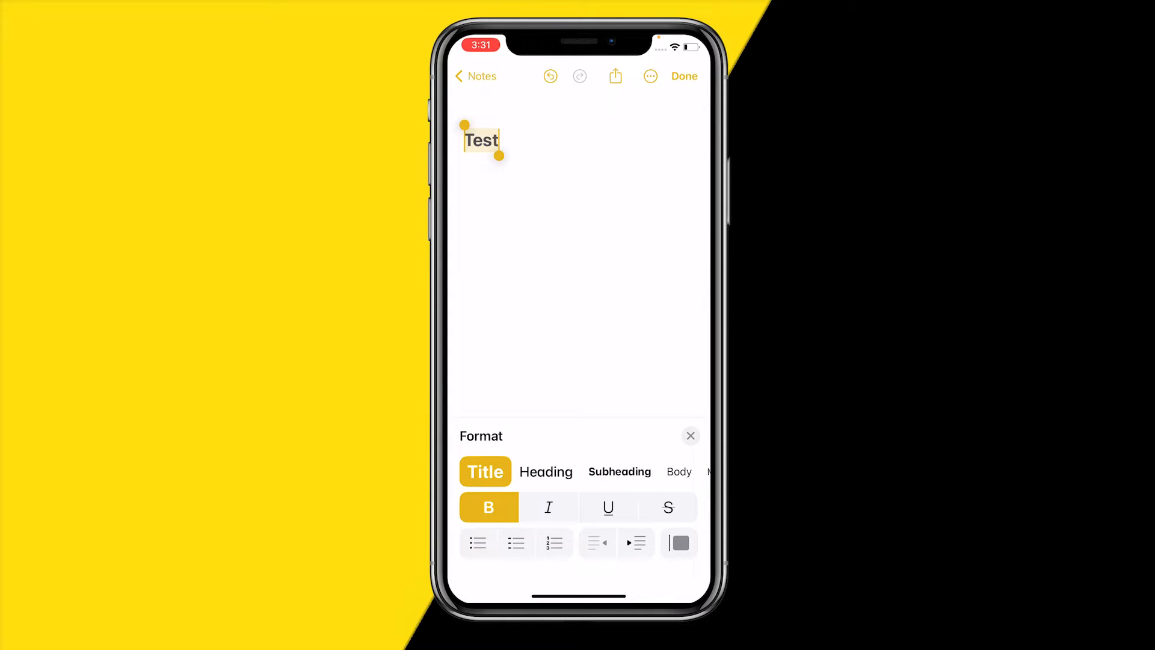
pyautogui.click(620, 472)
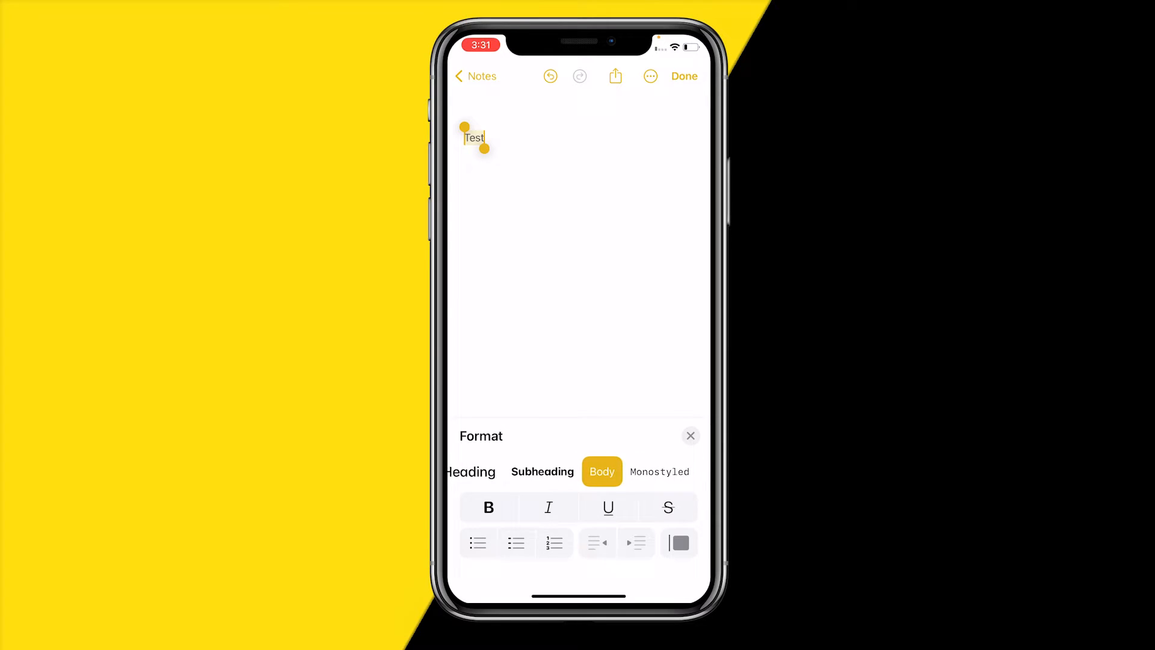
pyautogui.click(659, 472)
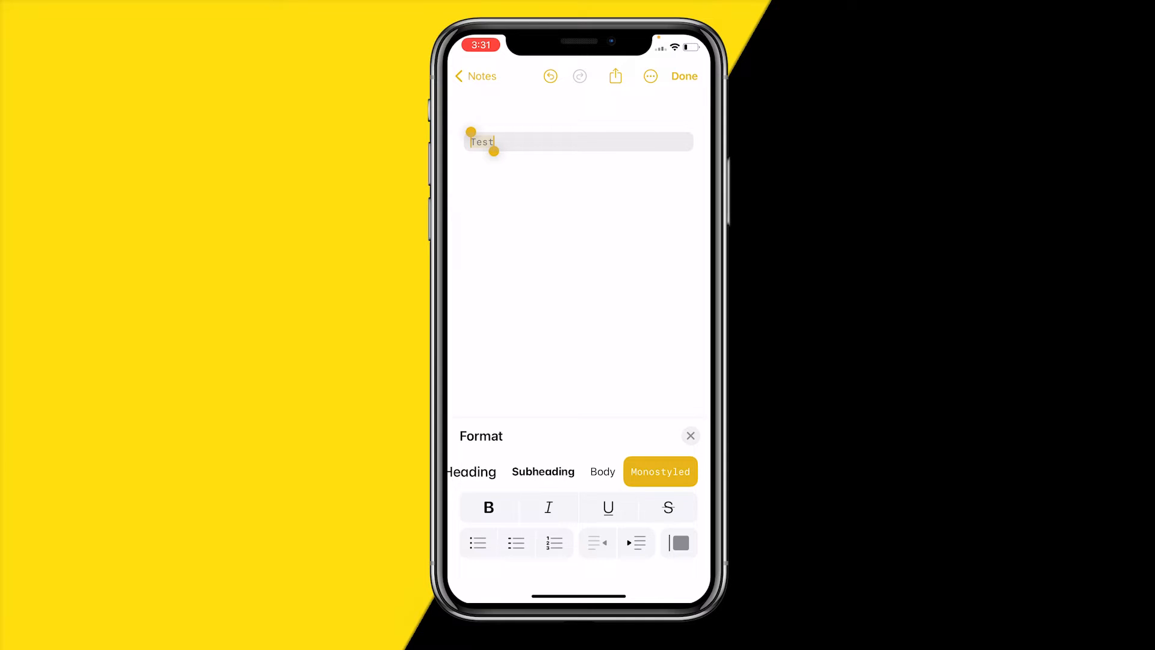
pyautogui.click(488, 506)
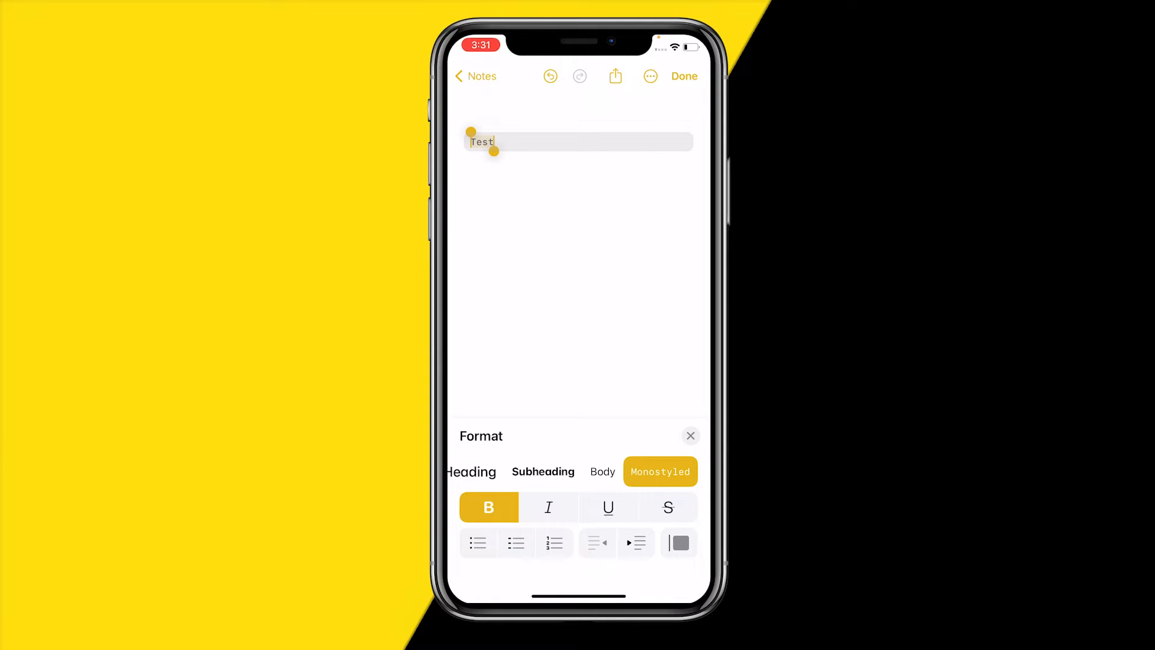
pyautogui.click(488, 507)
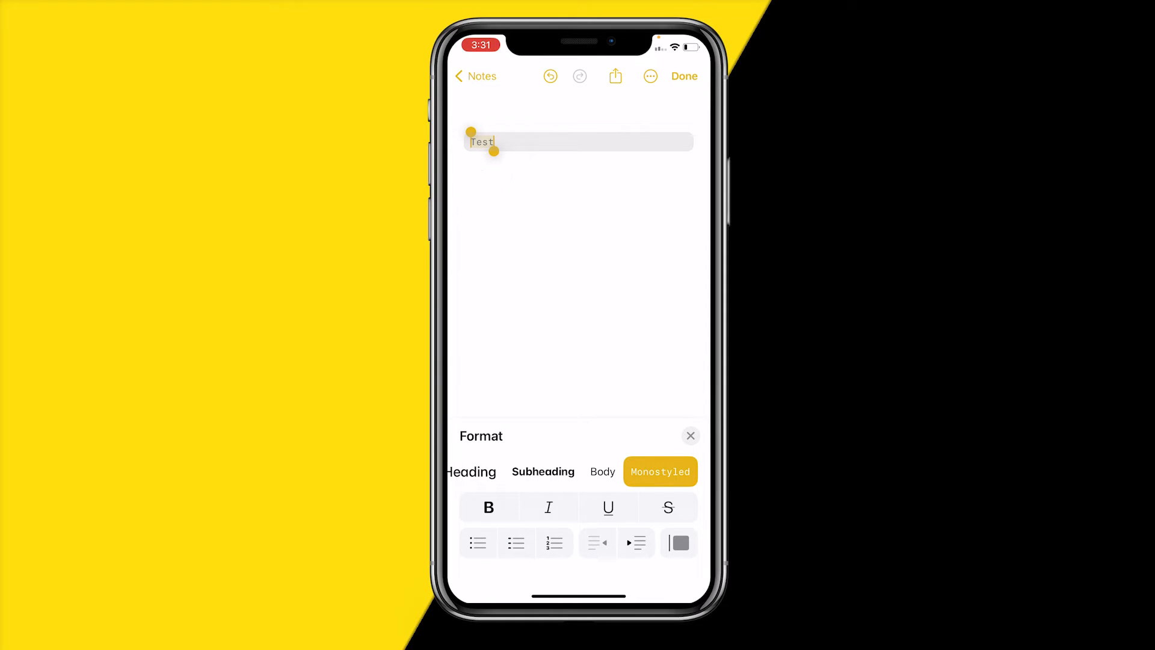
# Reopen formatting for 'Test', set it to Body with bold, and tap Done.
pyautogui.click(690, 436)
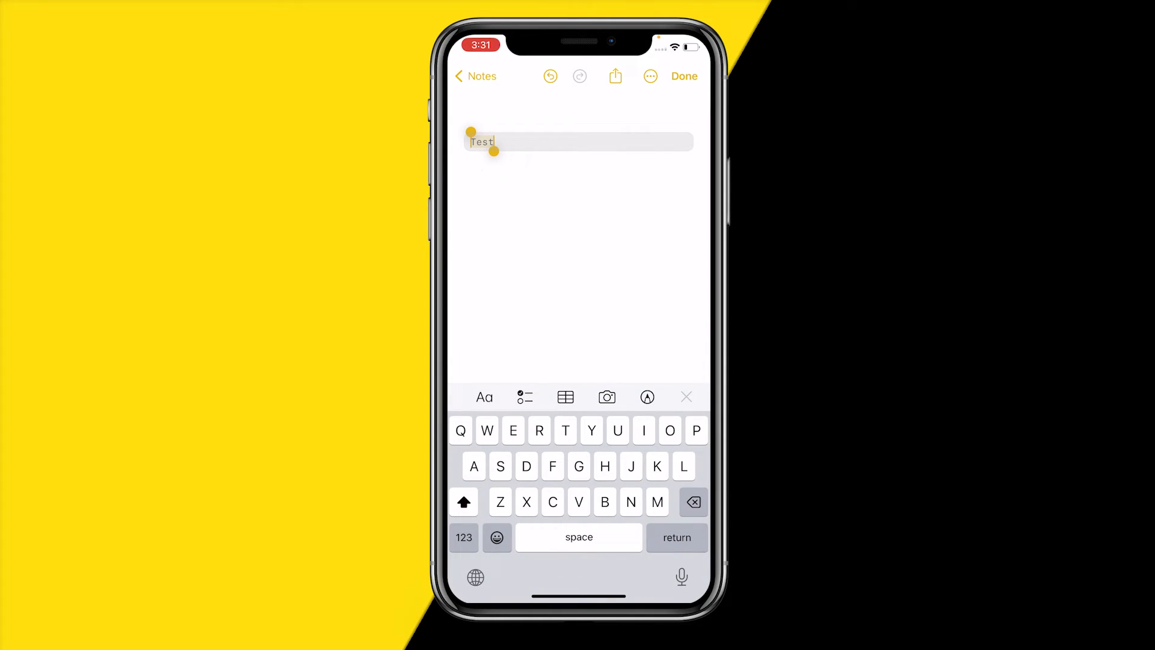
pyautogui.click(464, 502)
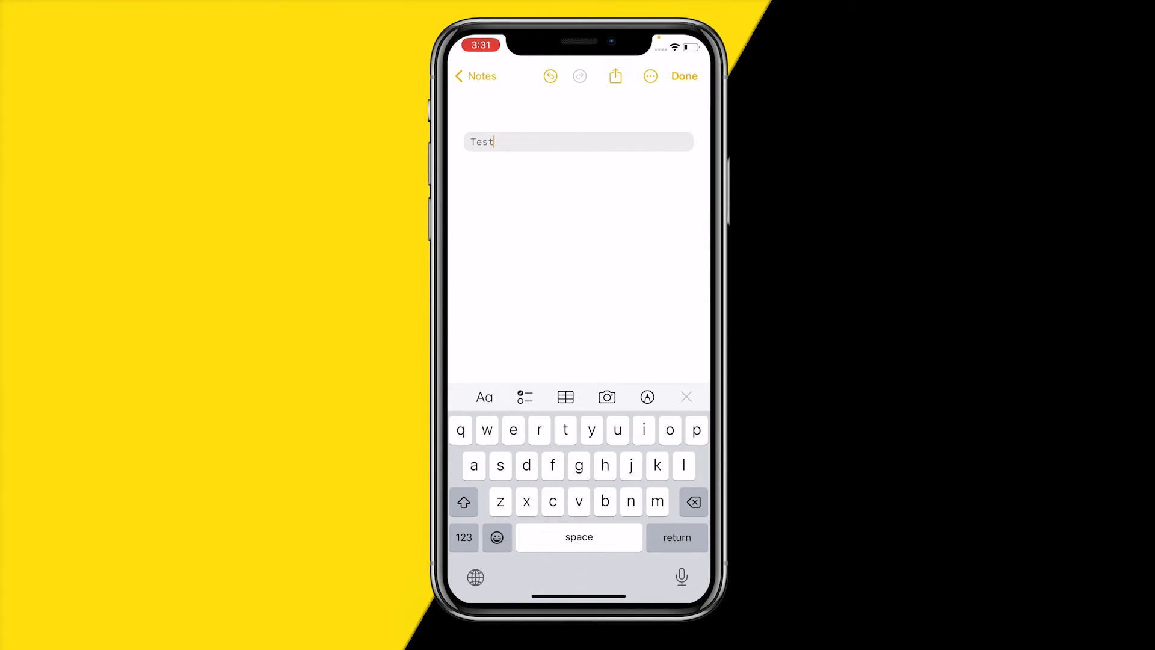
pyautogui.click(484, 397)
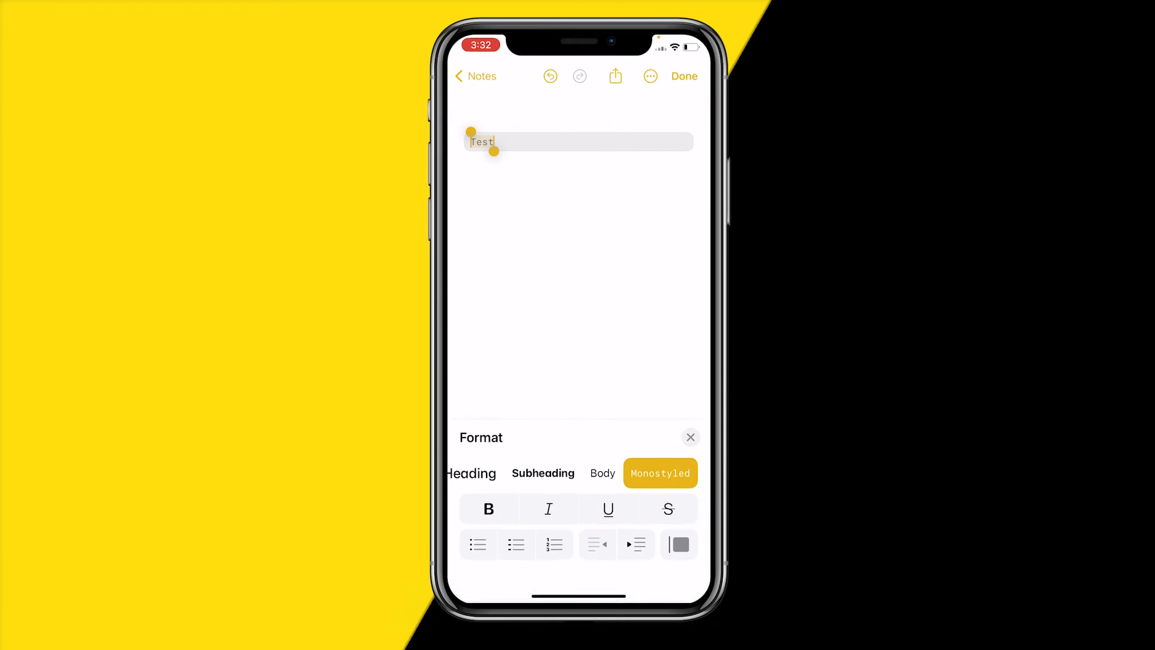
pyautogui.click(601, 473)
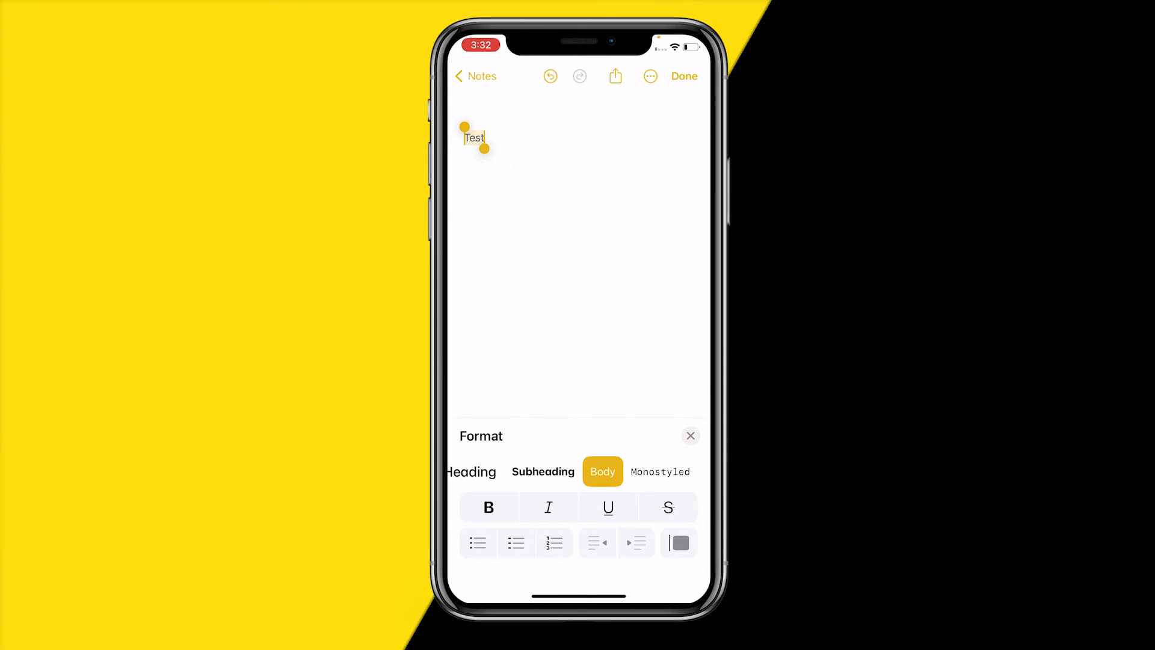
pyautogui.click(689, 436)
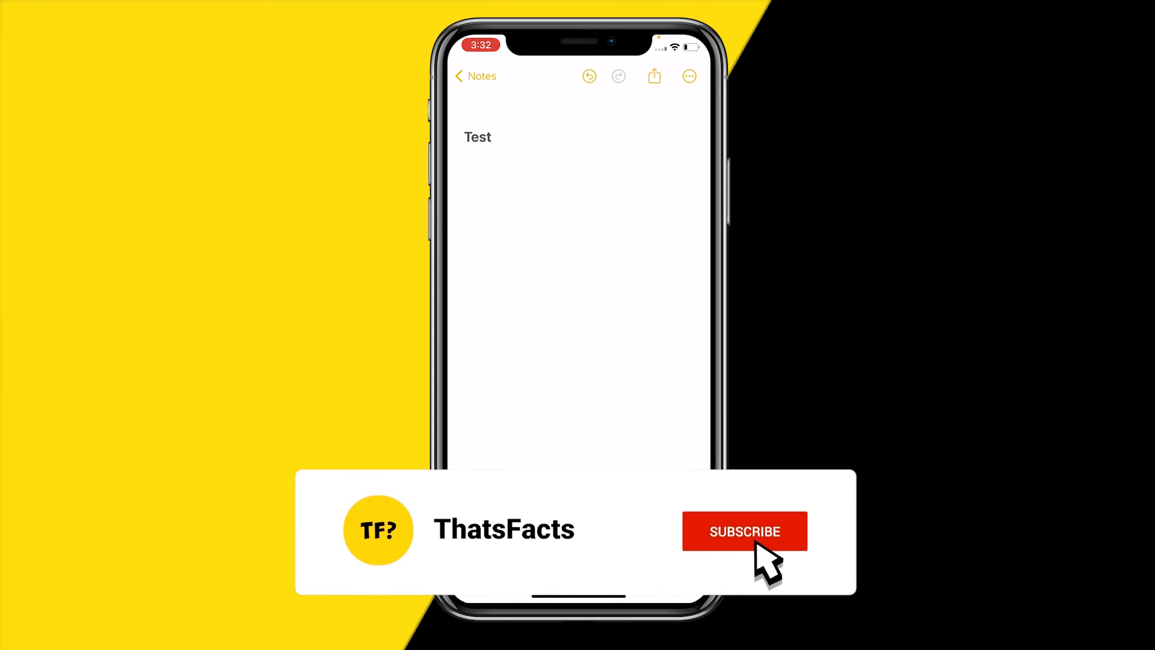
pyautogui.click(744, 531)
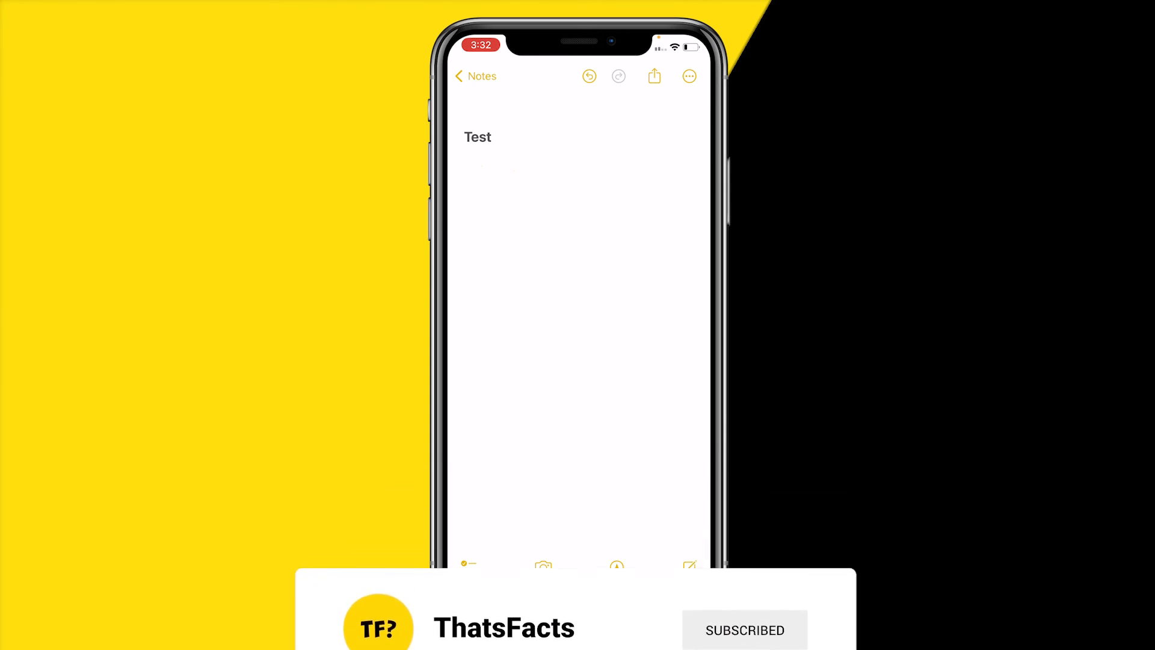